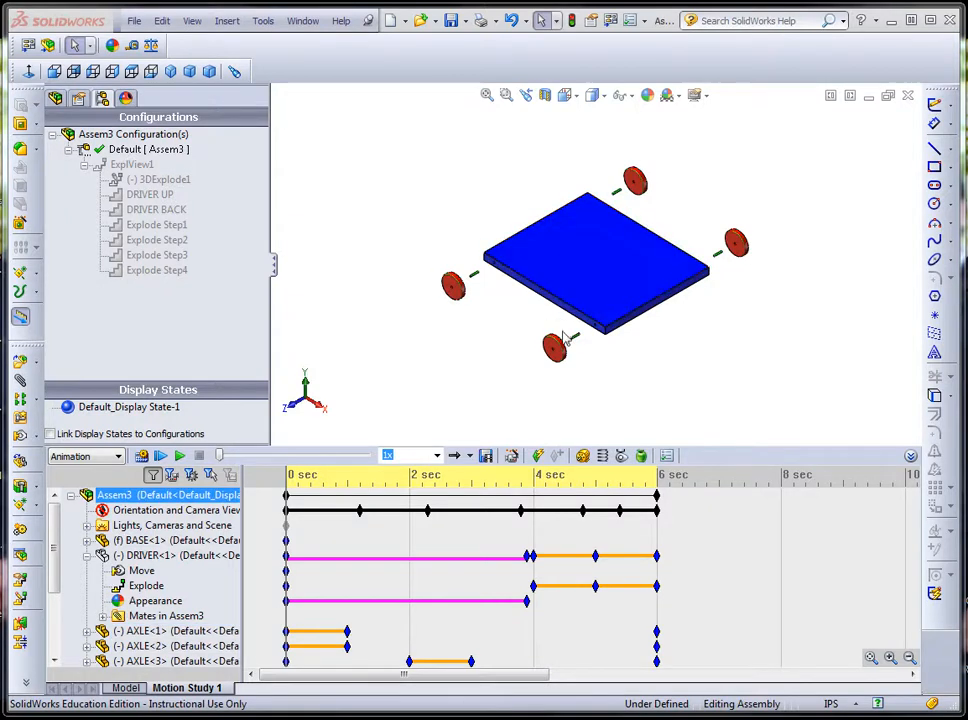
# Move the Motion Study time bar to about 3.5 s, wheels mounted on the base.
pyautogui.click(555, 347)
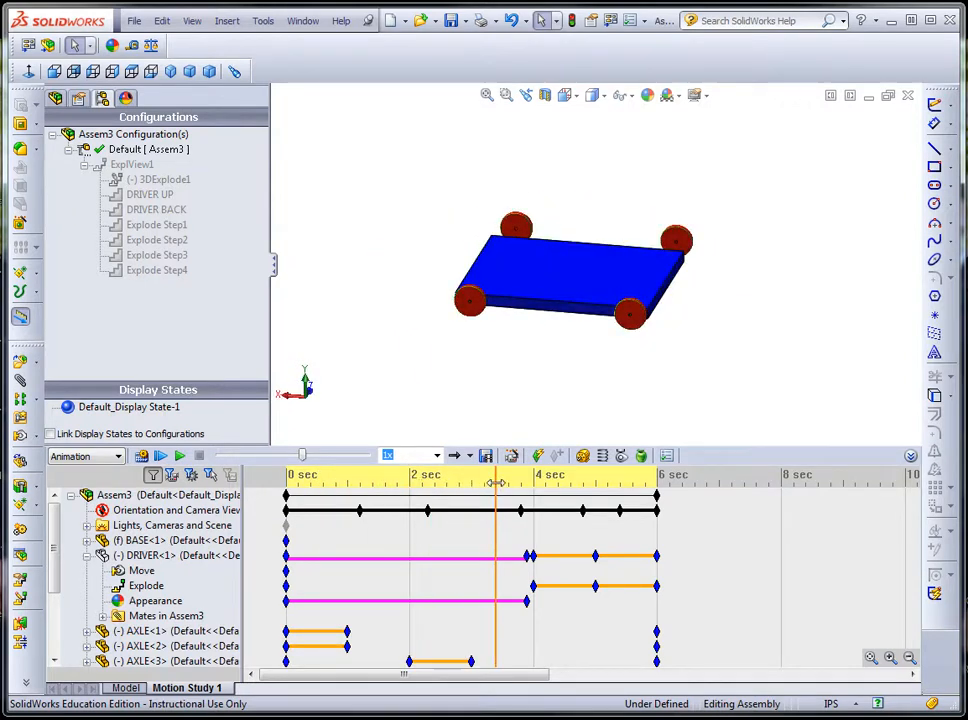
# At about 3.5 s, select BASE in the Motion Study tree and open its options.
pyautogui.moveTo(495, 483); pyautogui.dragTo(503, 483)
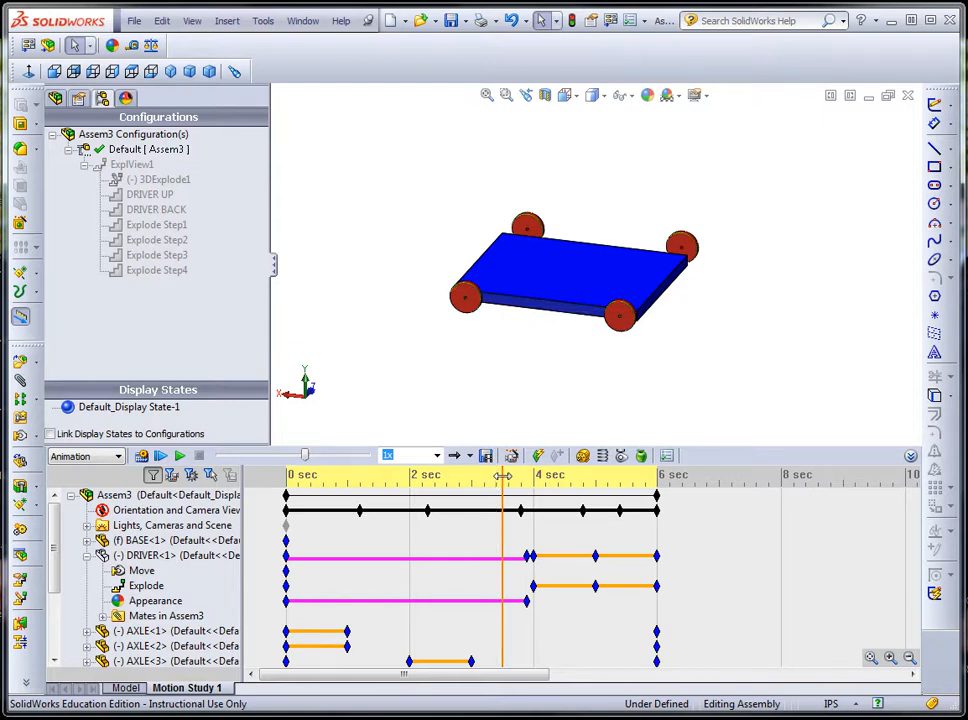
pyautogui.click(150, 540)
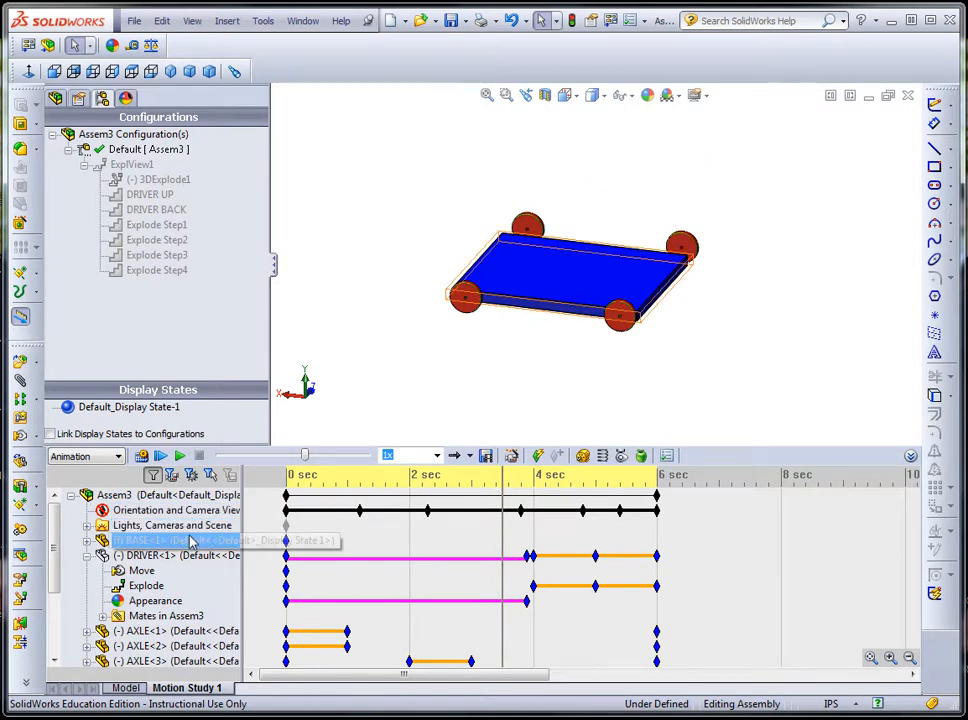
pyautogui.rightClick(180, 540)
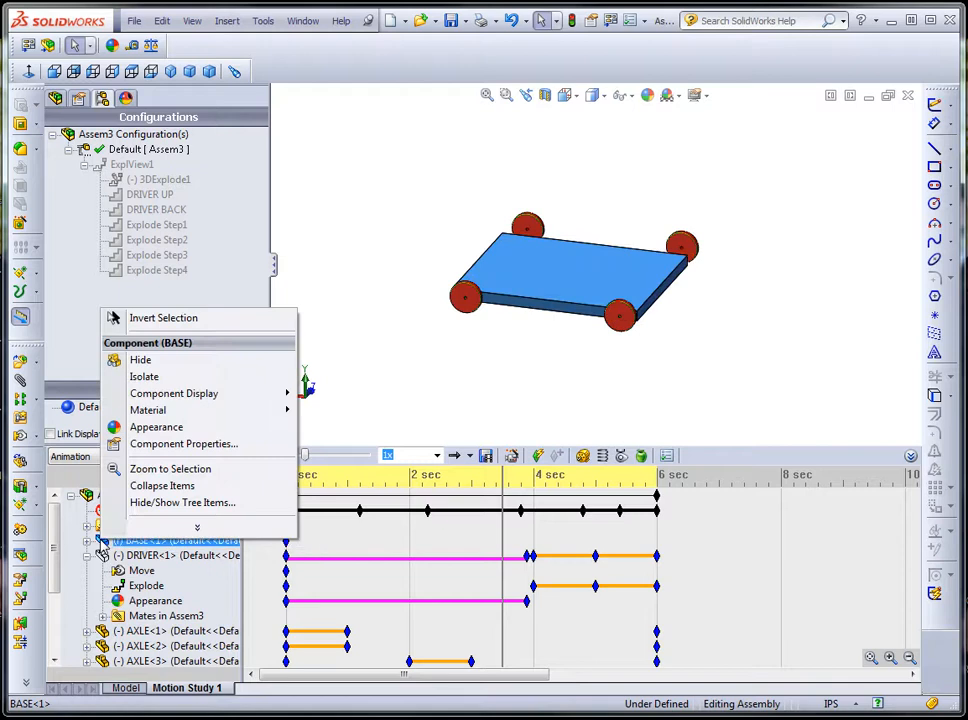
pyautogui.moveTo(162, 502)
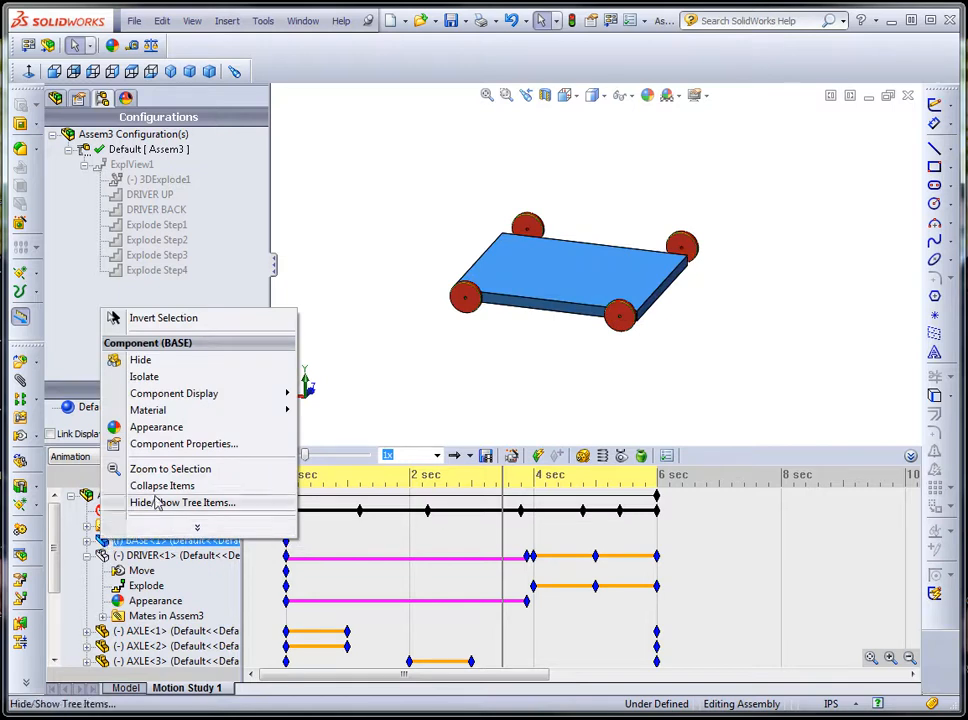
pyautogui.moveTo(144, 376)
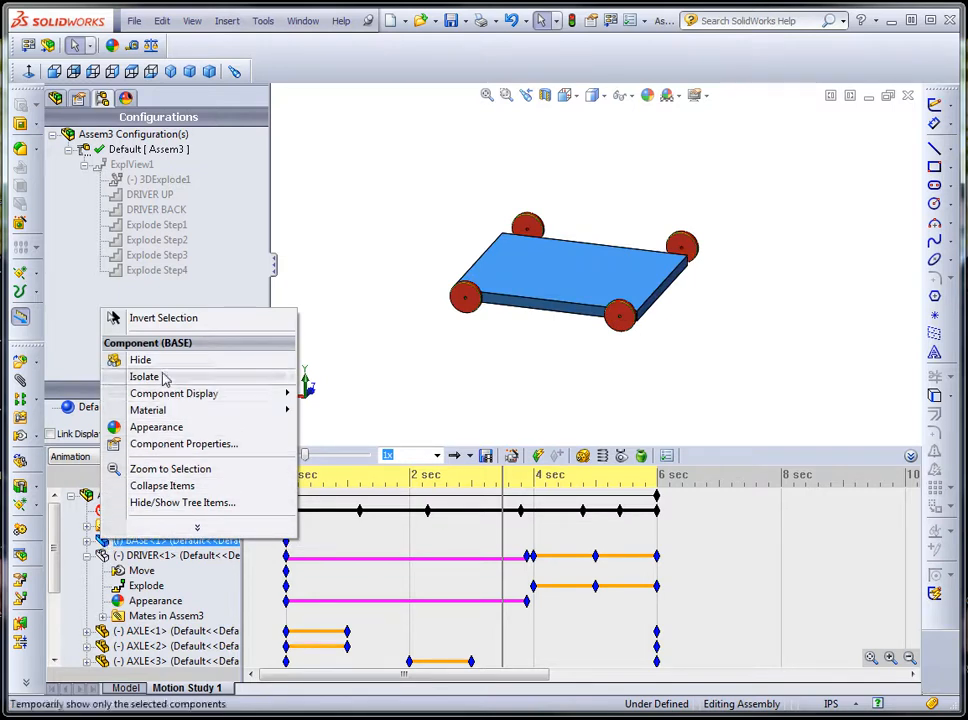
pyautogui.moveTo(197, 530)
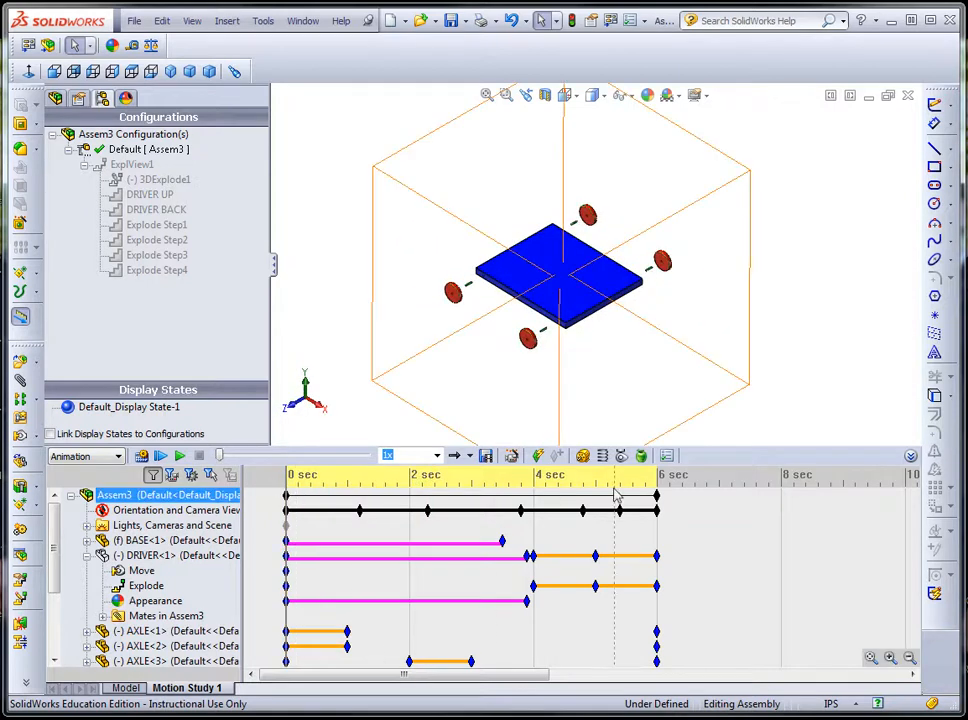
pyautogui.click(393, 495)
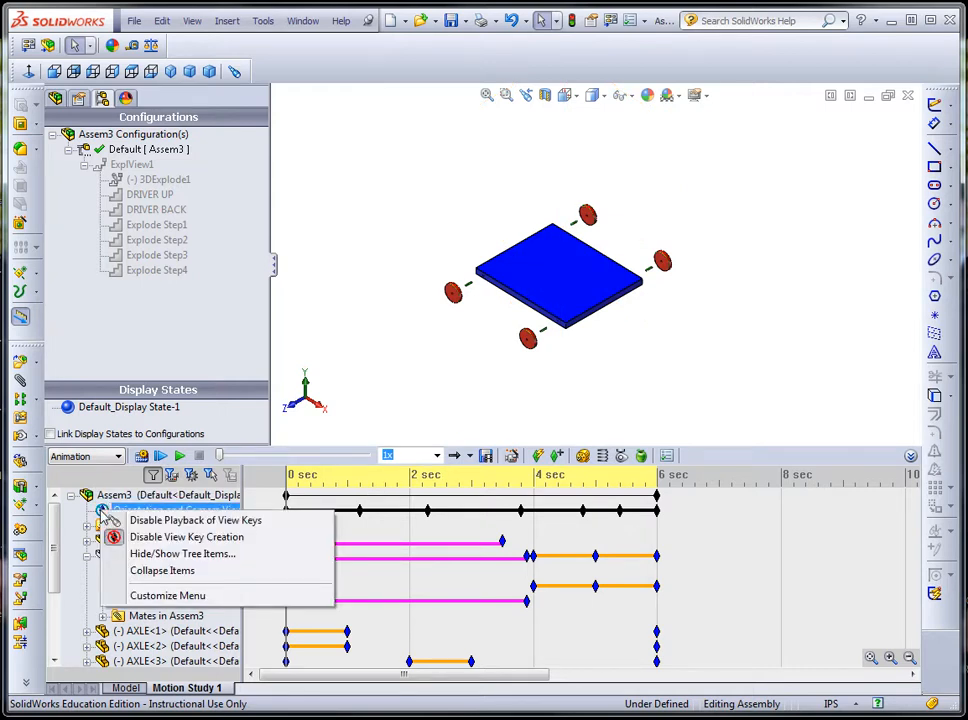
pyautogui.moveTo(195, 519)
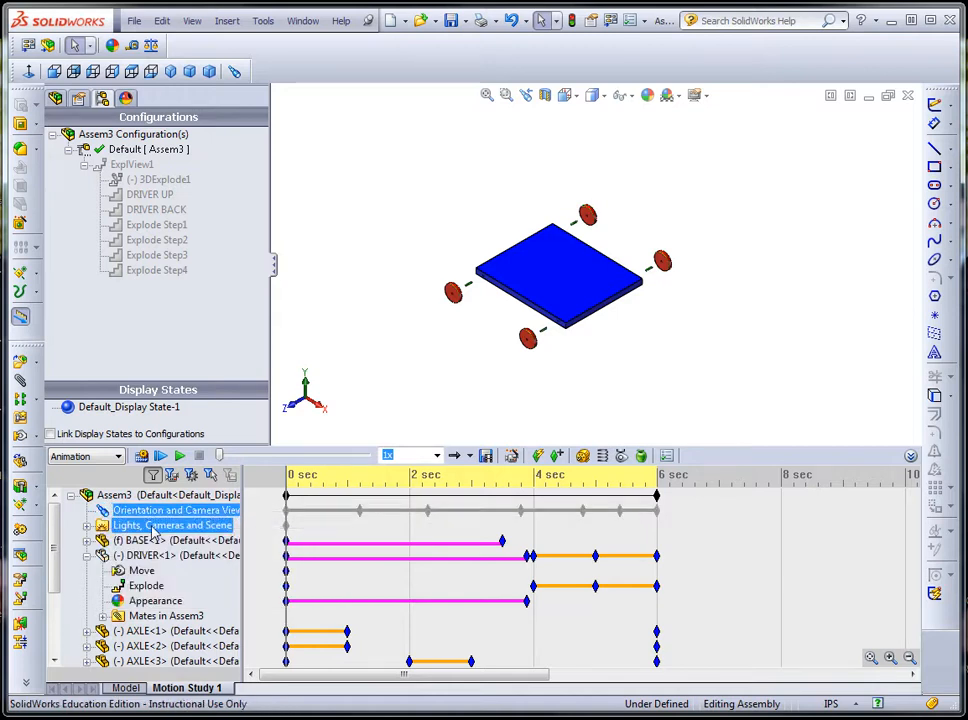
# Disable view key creation for Orientation and Camera Views.
pyautogui.click(170, 525)
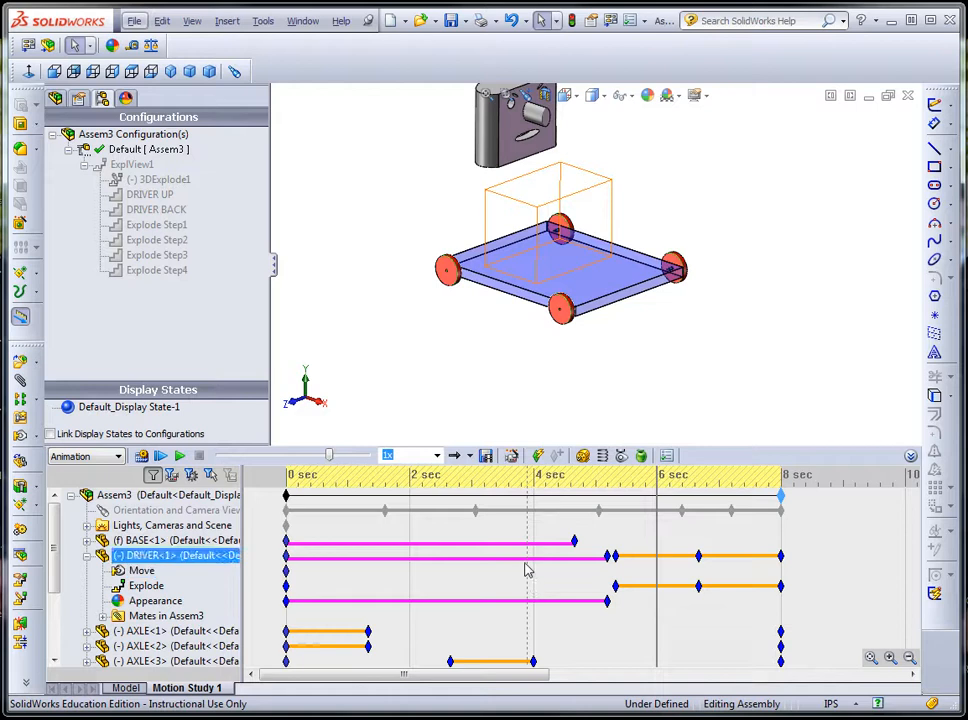
# Play the 8-second motion study animation.
pyautogui.click(161, 456)
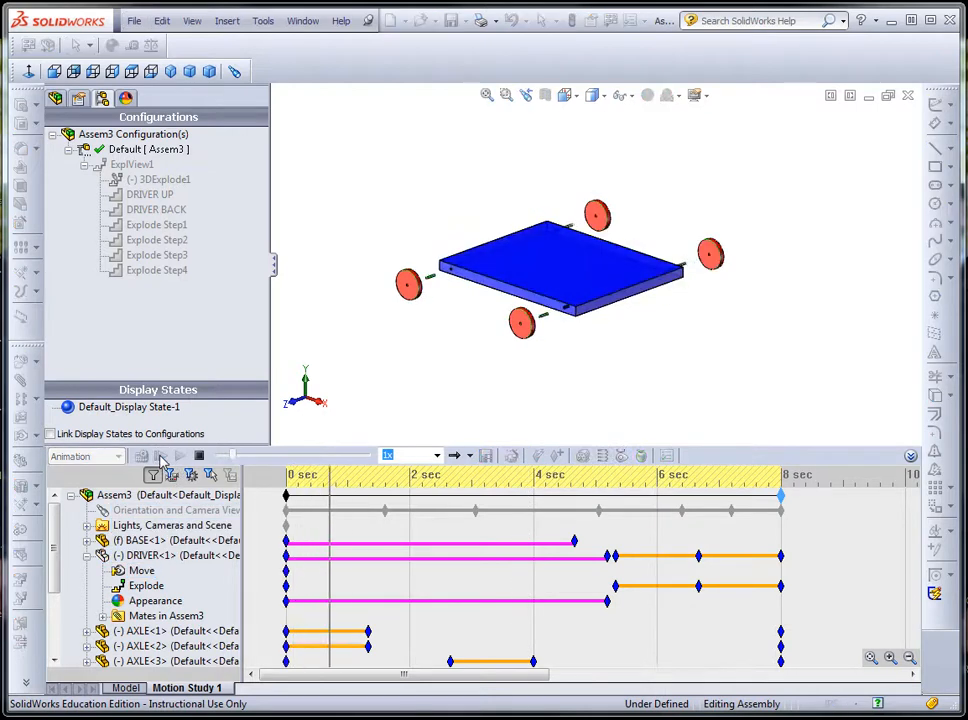